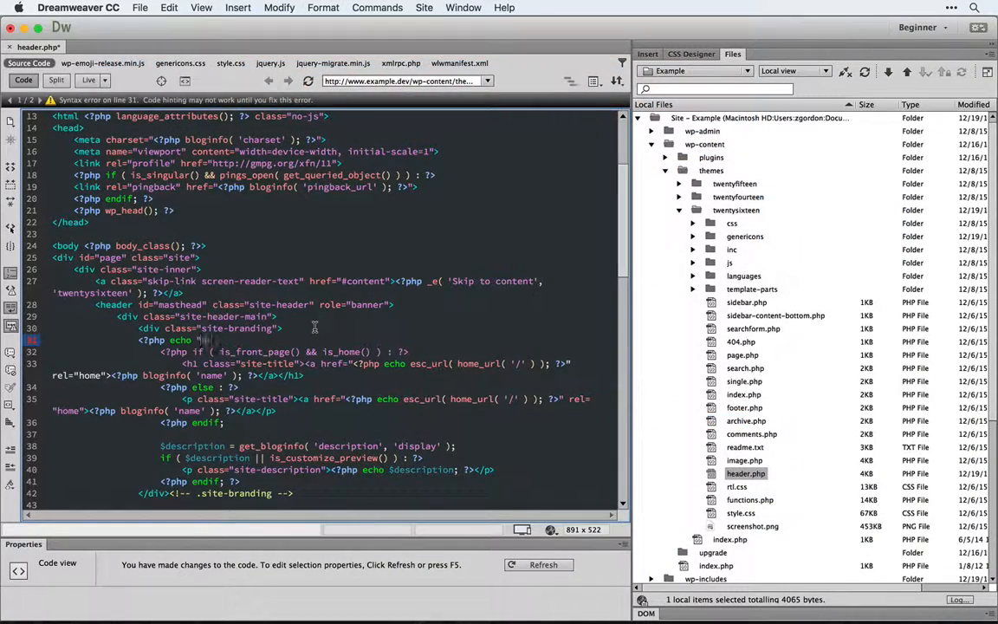
# Echo "Hello!" in header.php, preview it live, glance at the DesktopServer sites page and return to the empty workspace.
pyautogui.write('Hello!"')
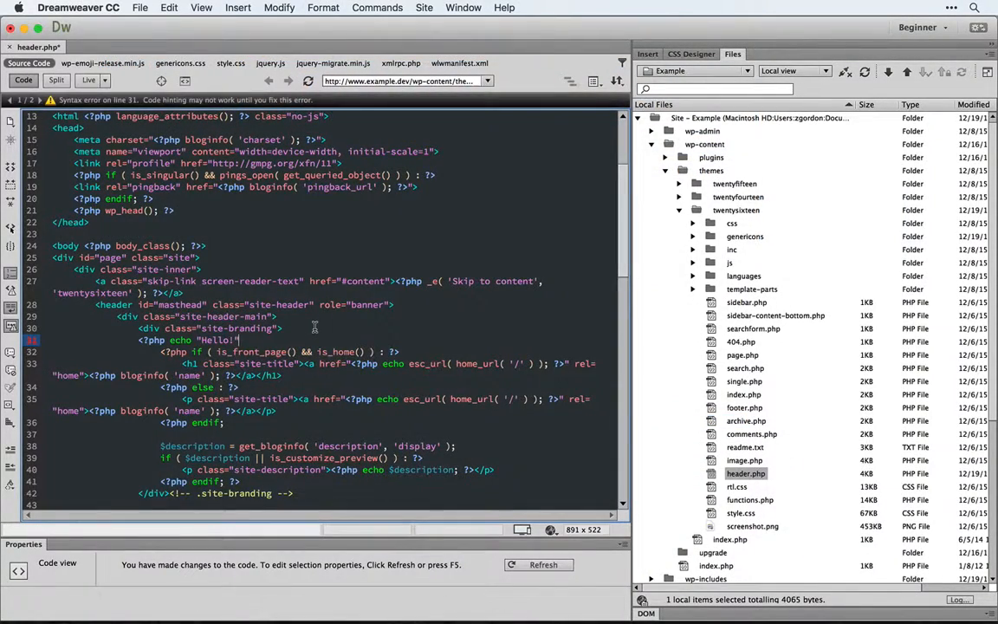
pyautogui.click(87, 63)
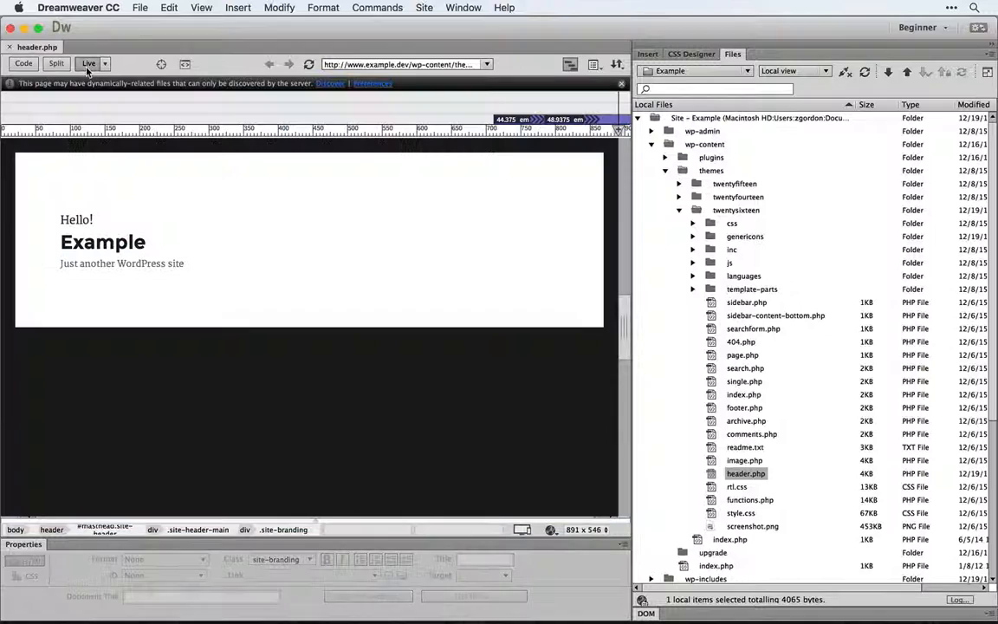
pyautogui.click(102, 242)
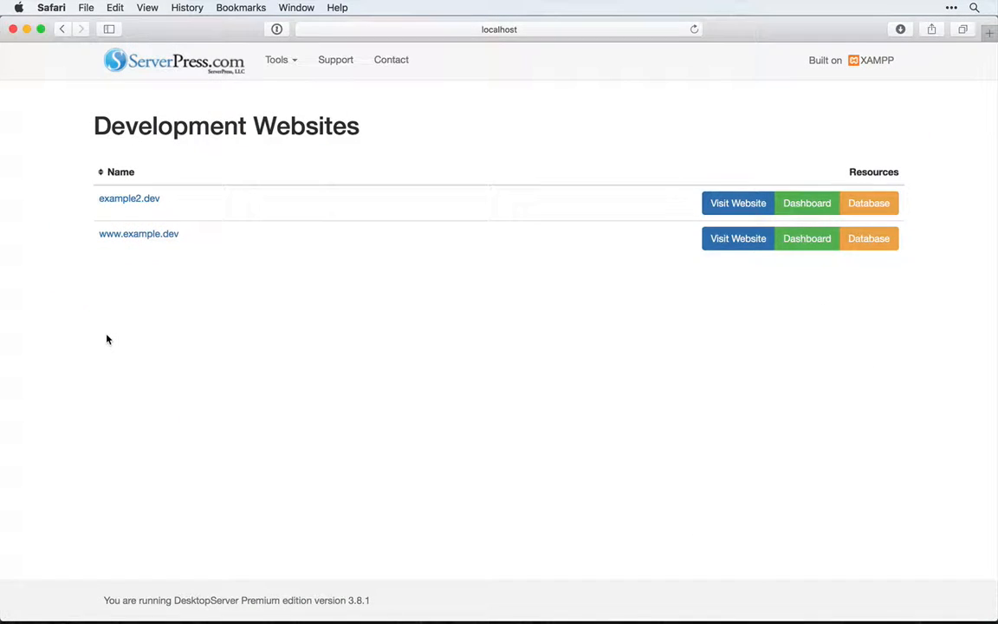
pyautogui.moveTo(271, 321)
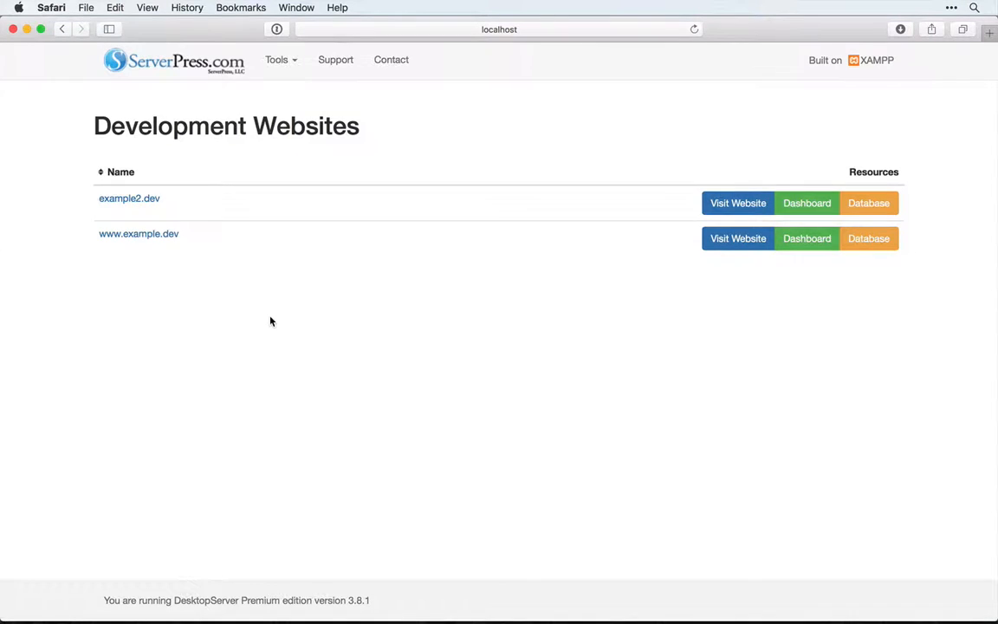
pyautogui.click(737, 238)
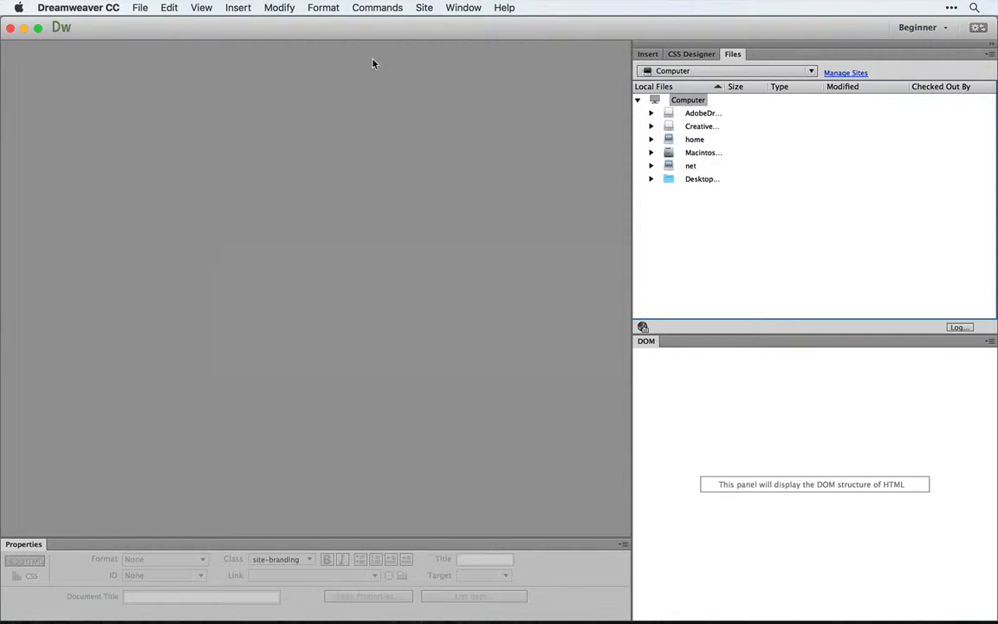
pyautogui.moveTo(424, 7)
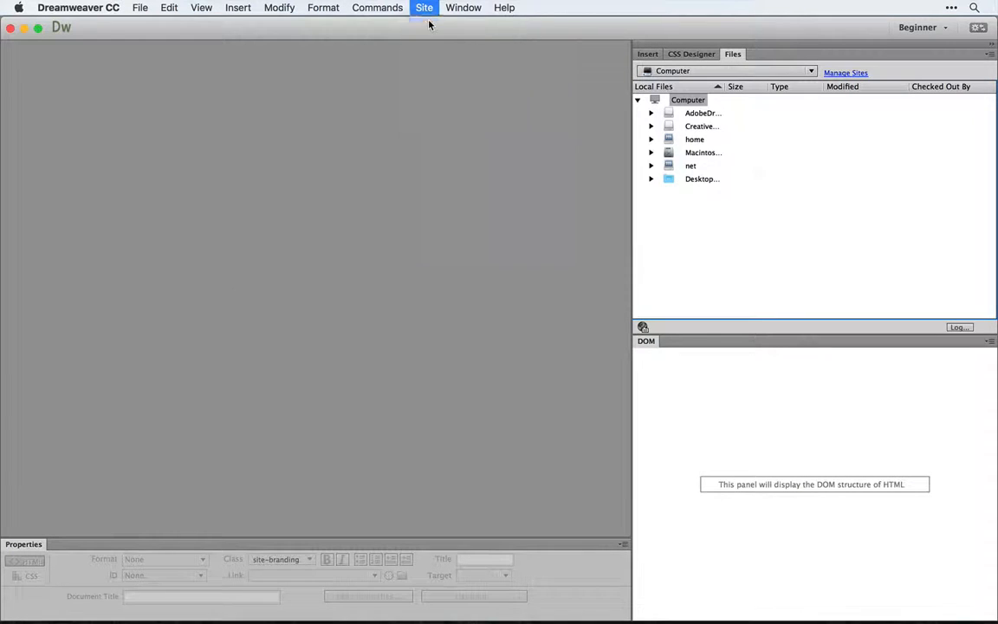
pyautogui.click(424, 7)
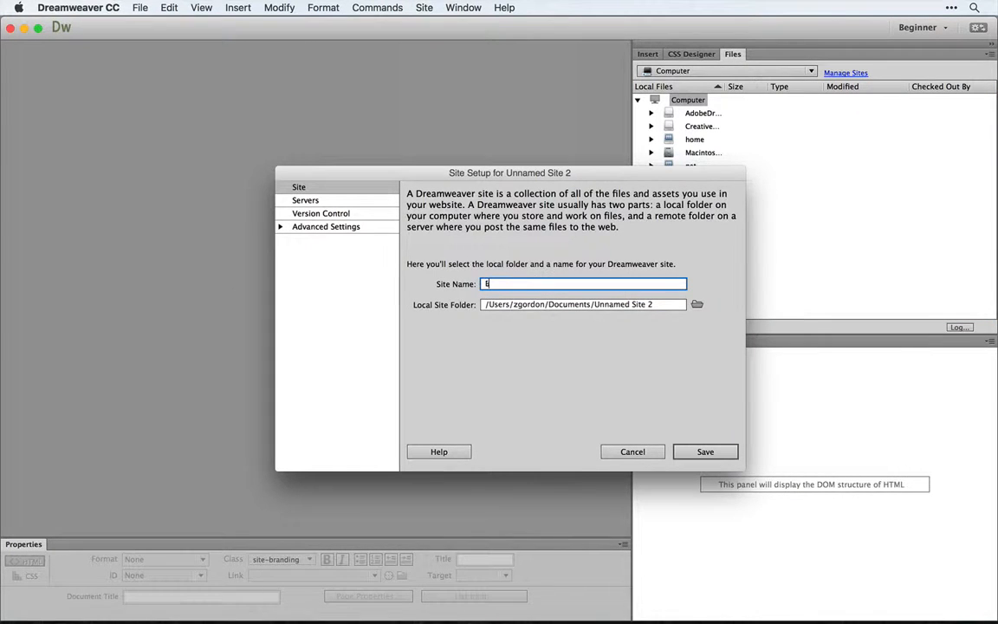
pyautogui.write('xample')
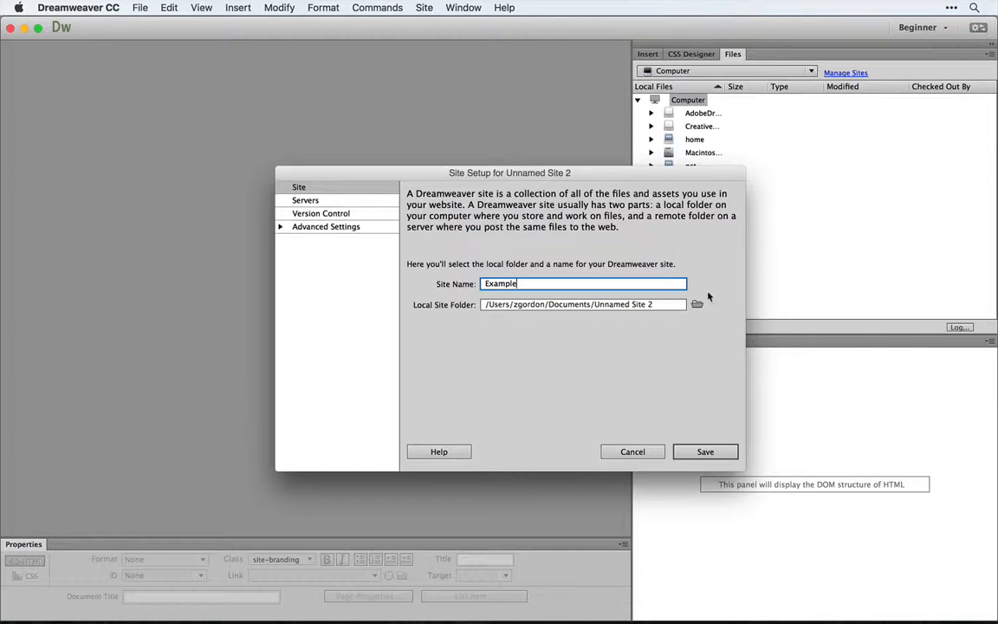
pyautogui.click(696, 304)
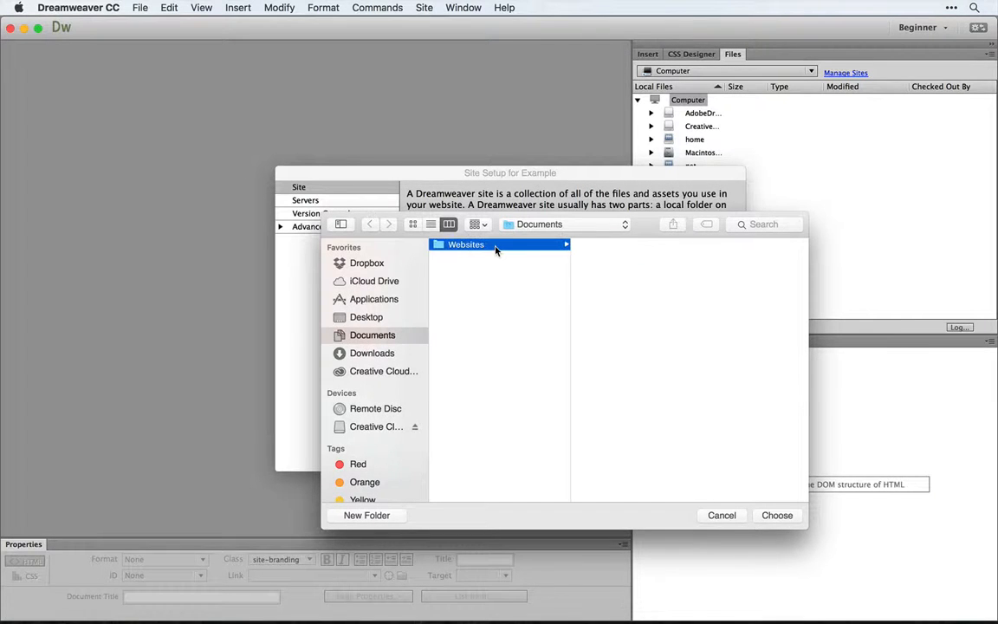
pyautogui.click(466, 245)
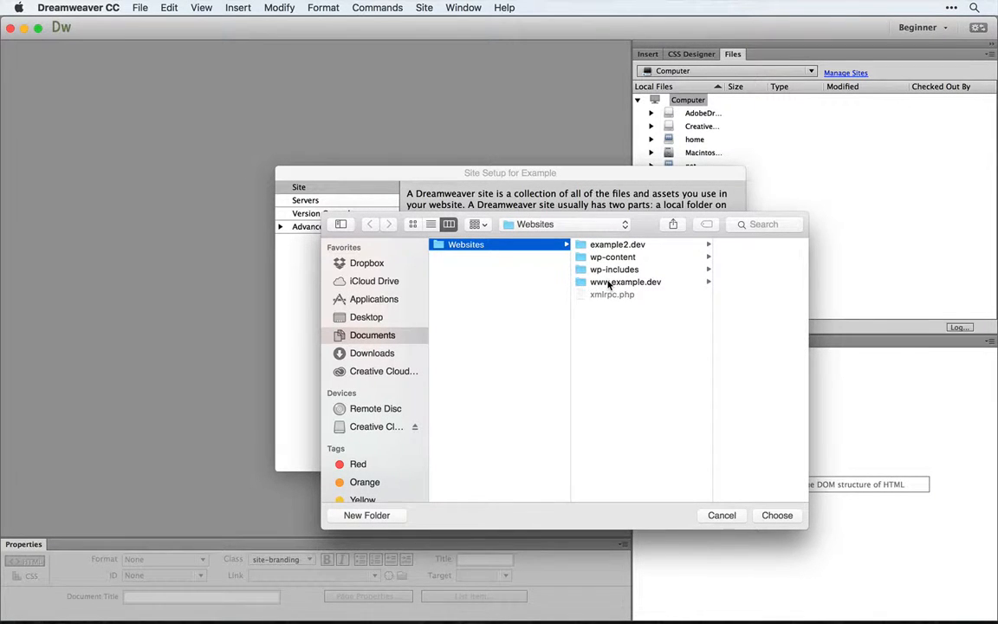
pyautogui.click(625, 281)
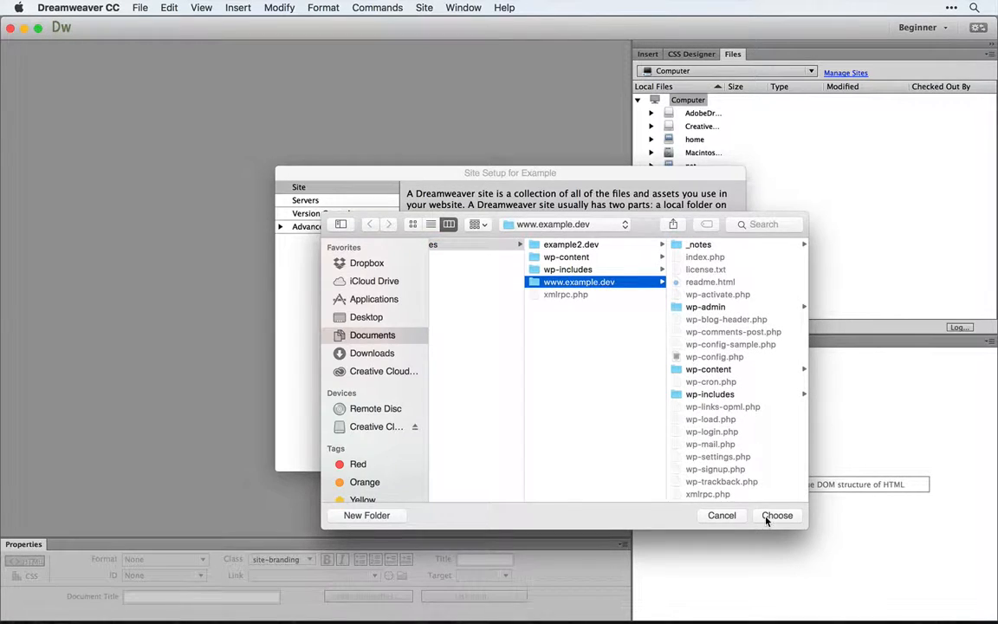
pyautogui.click(776, 515)
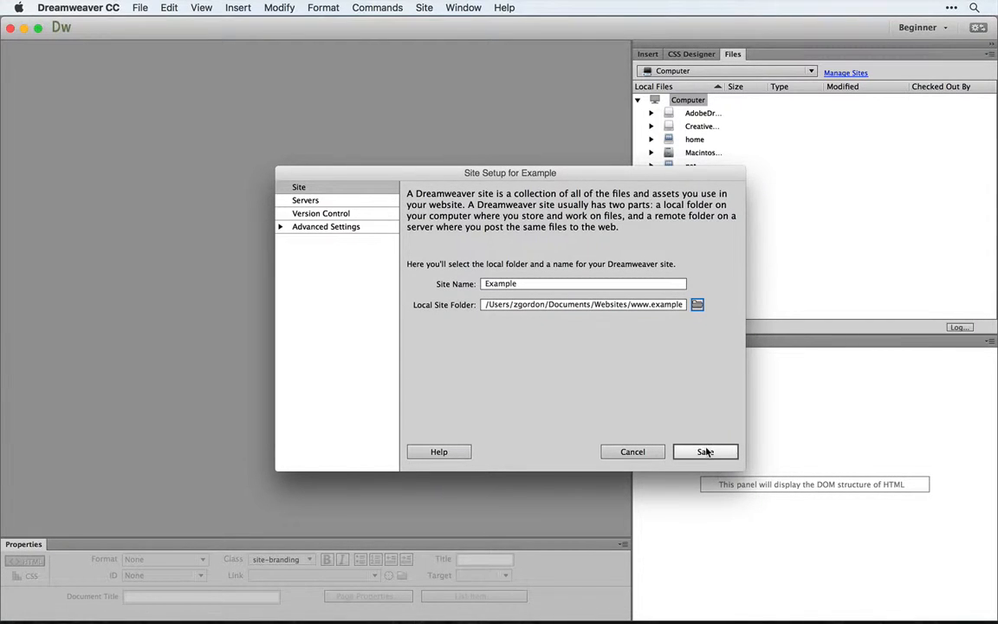
pyautogui.click(305, 200)
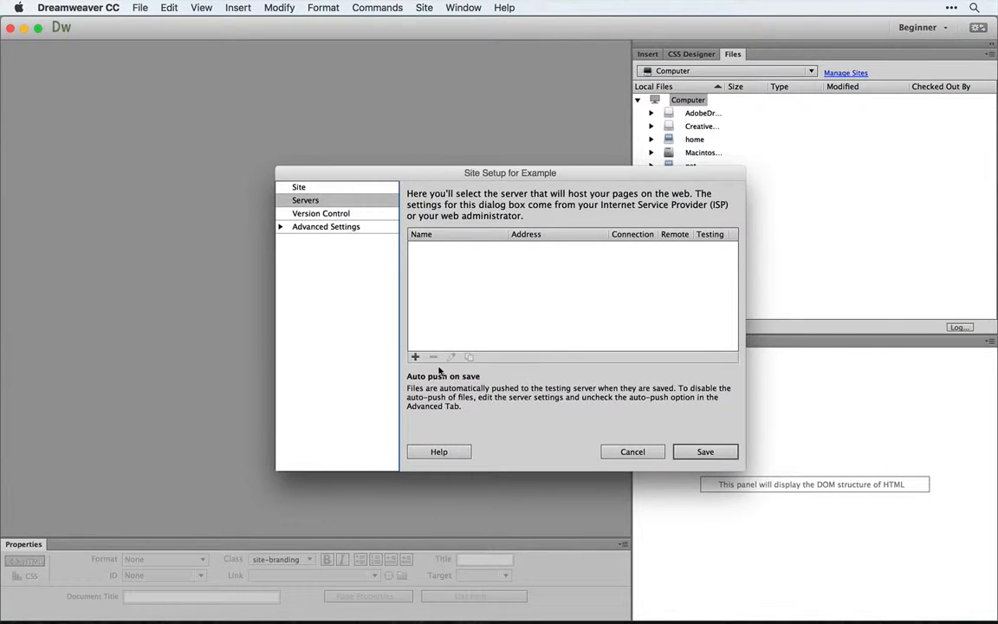
# Add a server named DS Example connecting via Local/Network with Documents/Websites as its server folder.
pyautogui.click(415, 356)
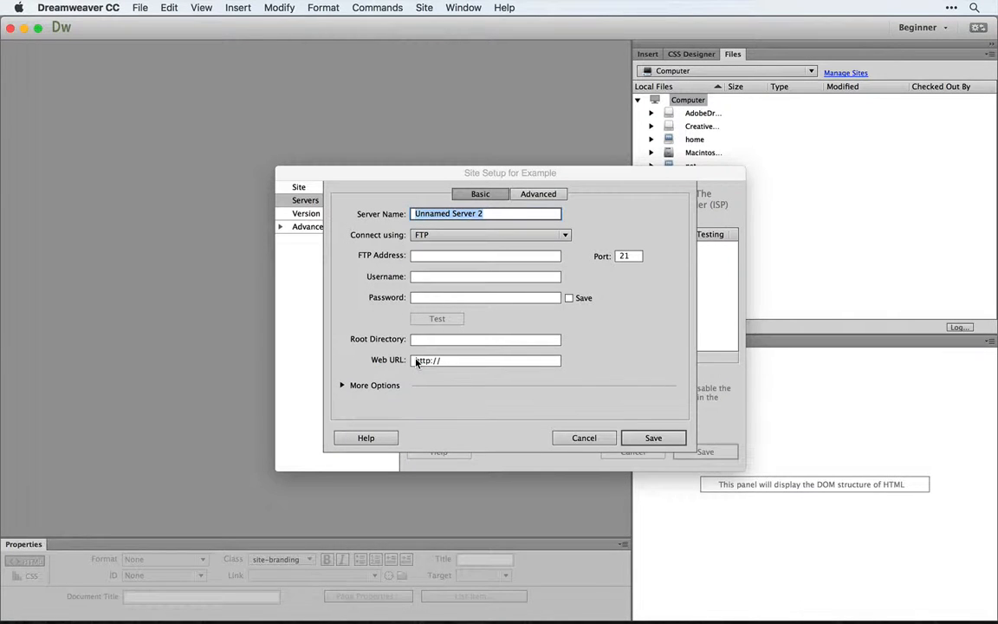
pyautogui.write('DS Exa')
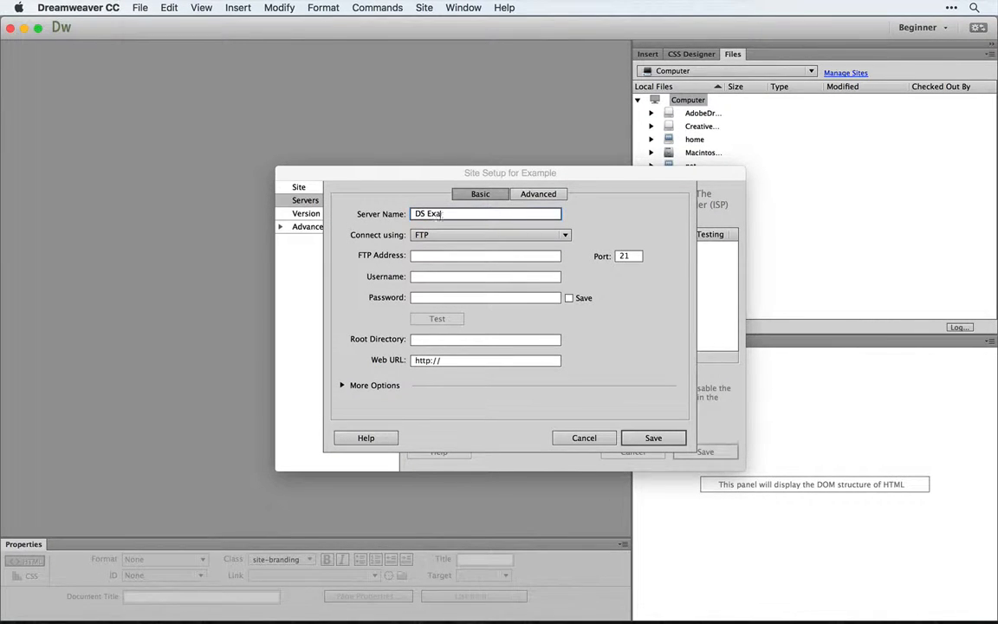
pyautogui.write('mple')
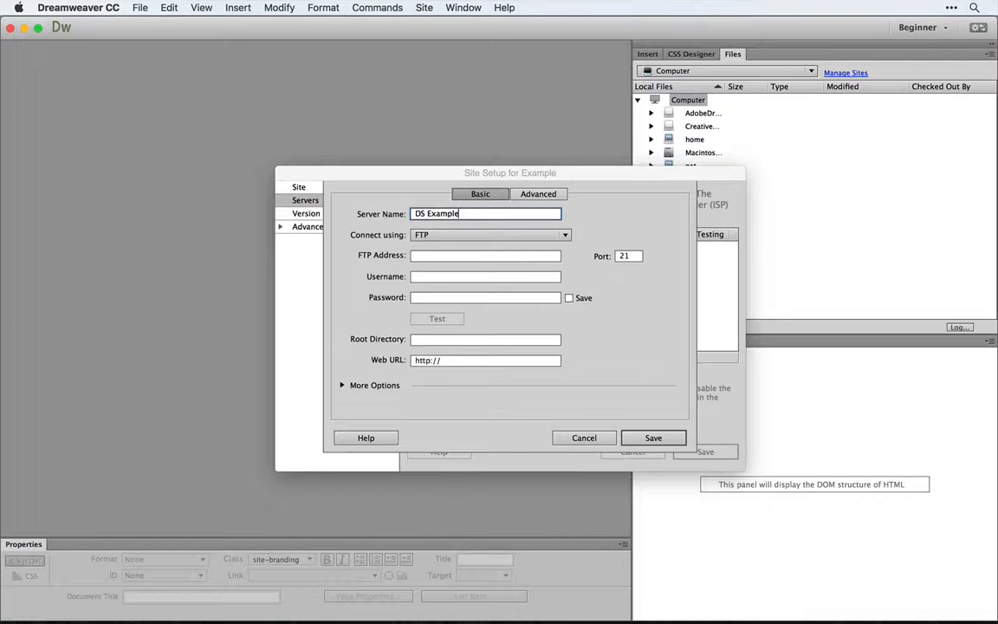
pyautogui.click(489, 235)
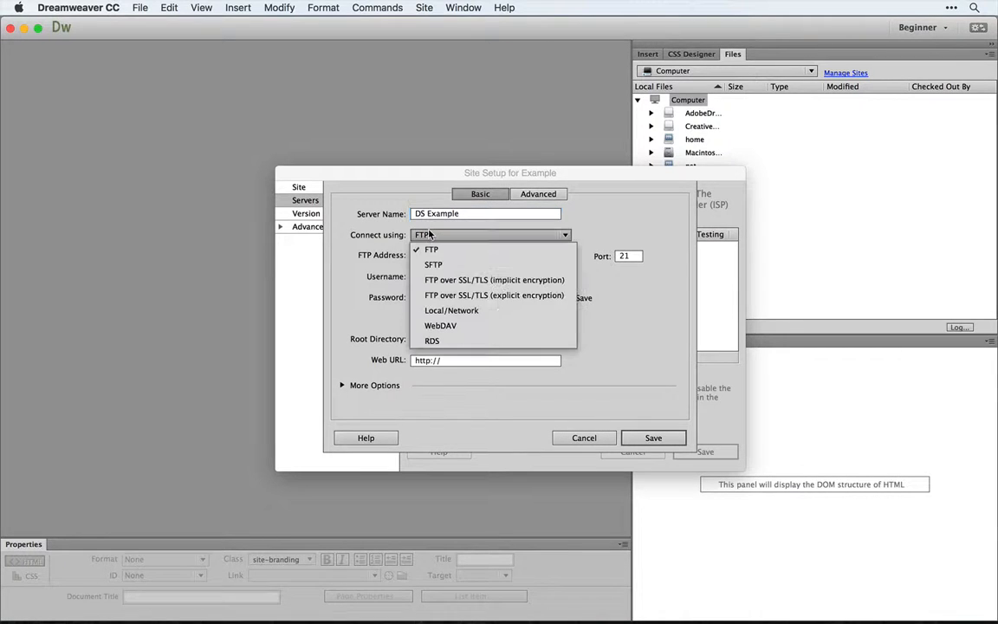
pyautogui.click(452, 310)
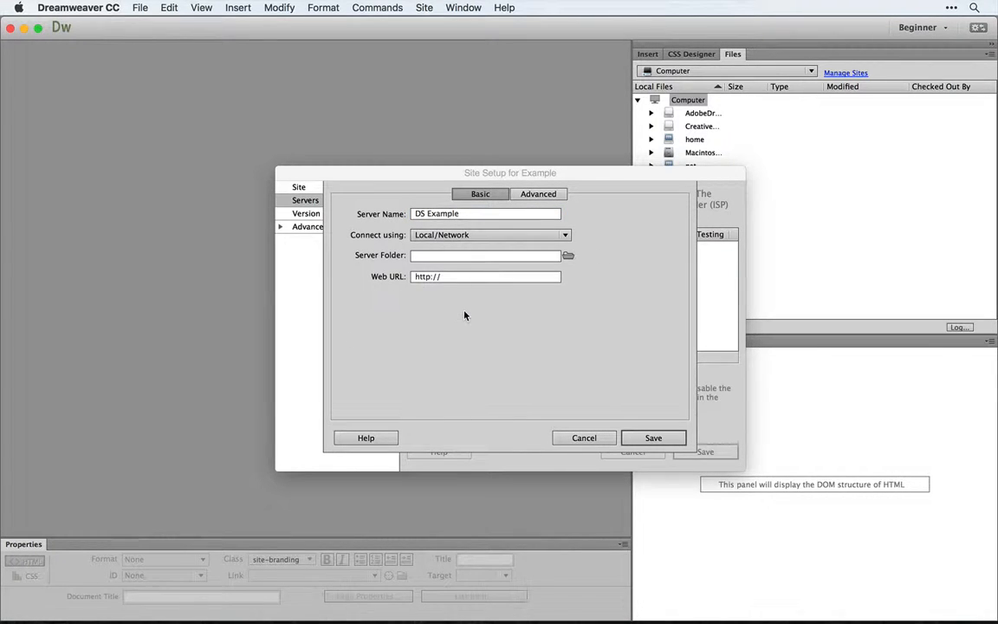
pyautogui.click(568, 255)
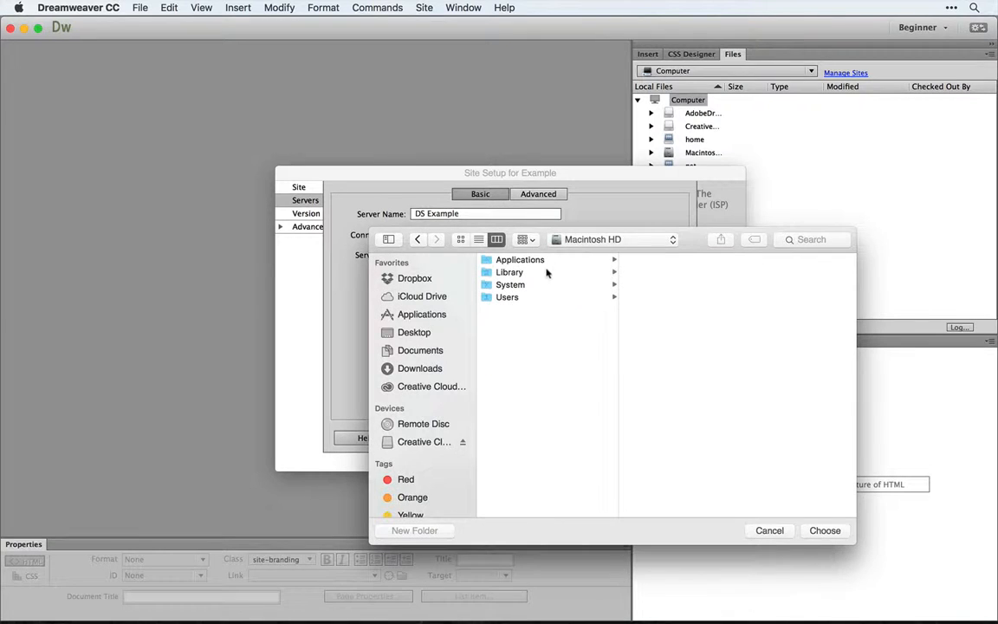
pyautogui.click(420, 349)
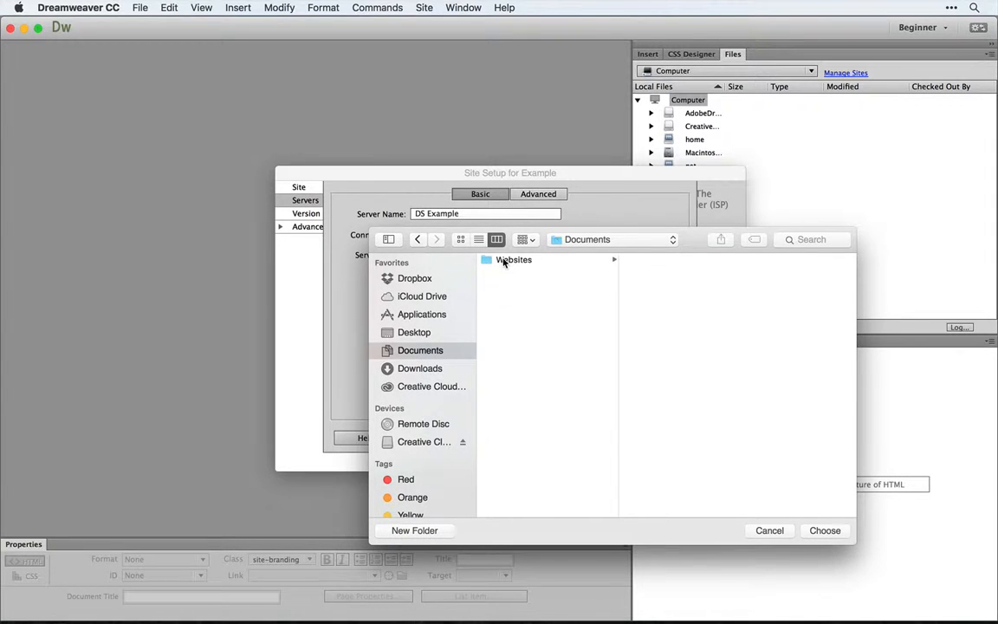
pyautogui.click(513, 260)
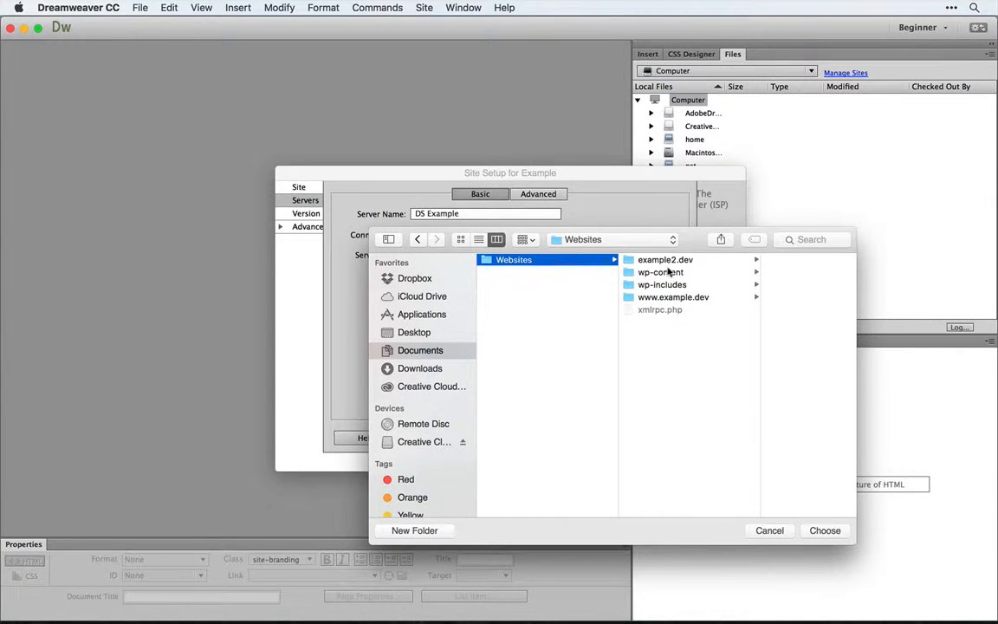
pyautogui.click(673, 296)
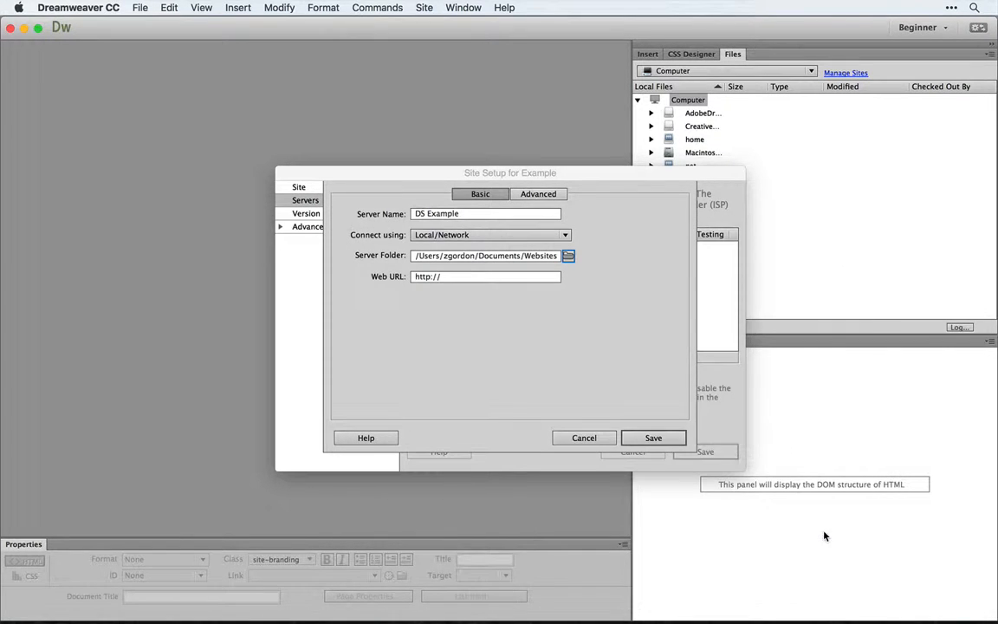
pyautogui.click(485, 275)
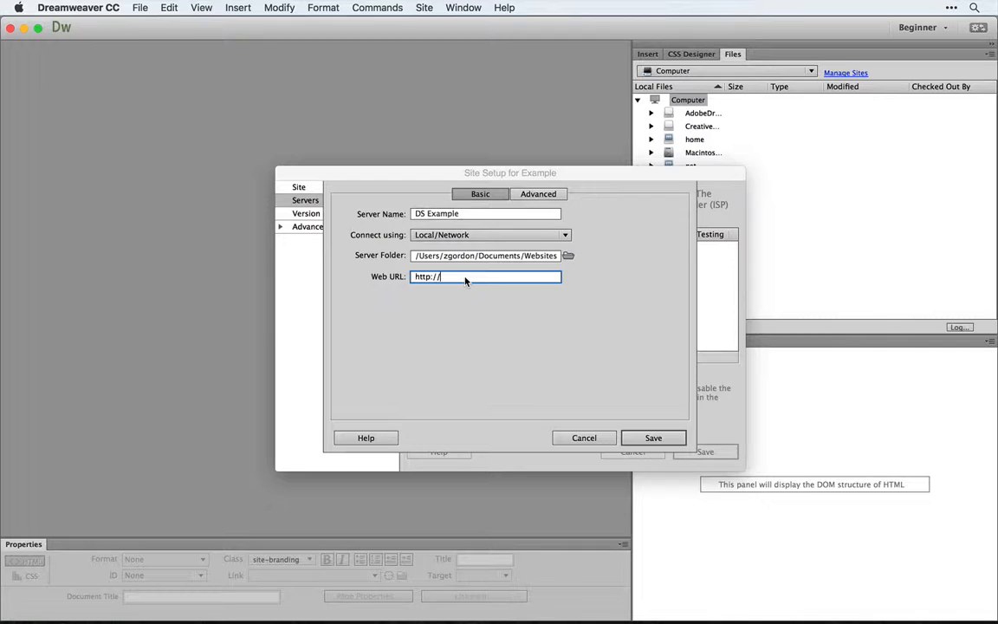
pyautogui.write('www')
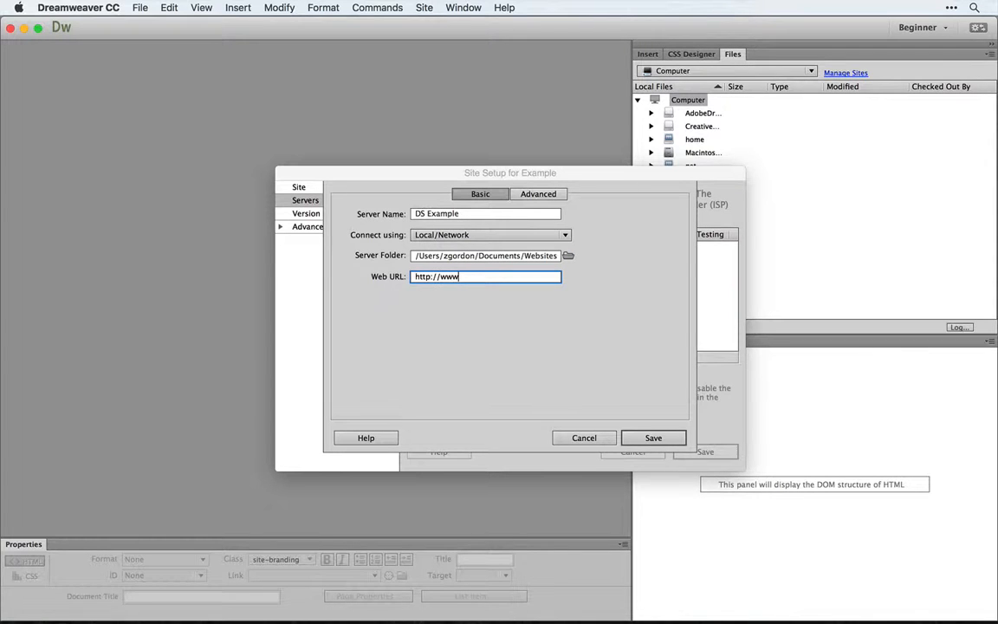
pyautogui.write('.exampl')
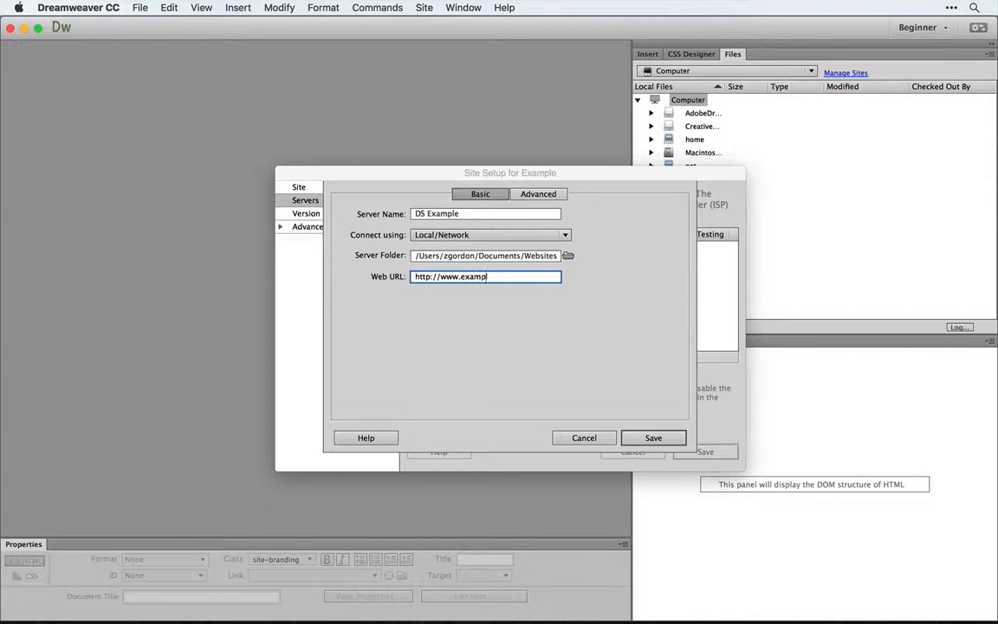
pyautogui.write('e.dev')
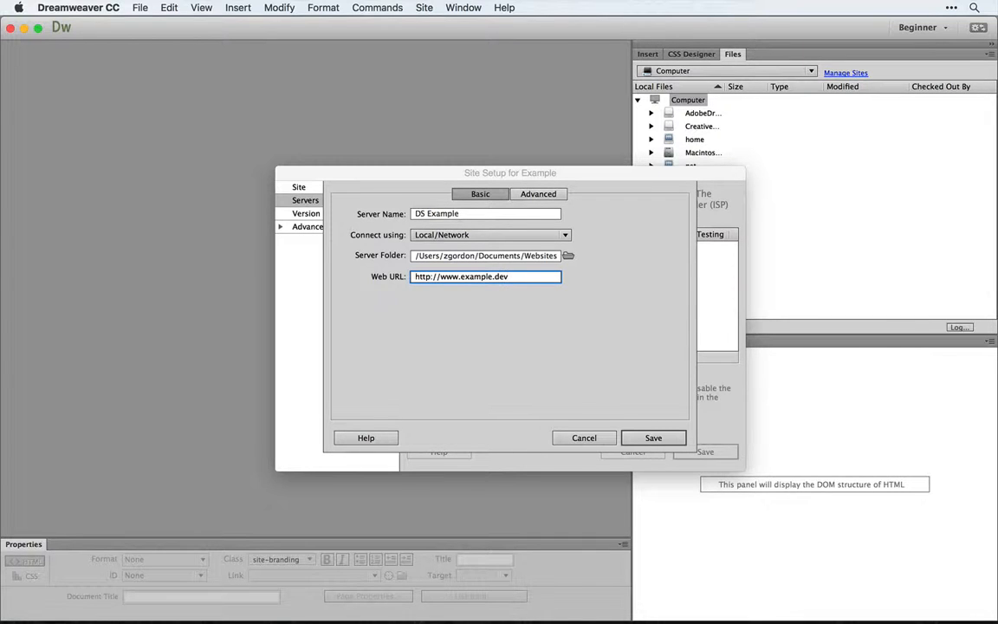
pyautogui.click(653, 437)
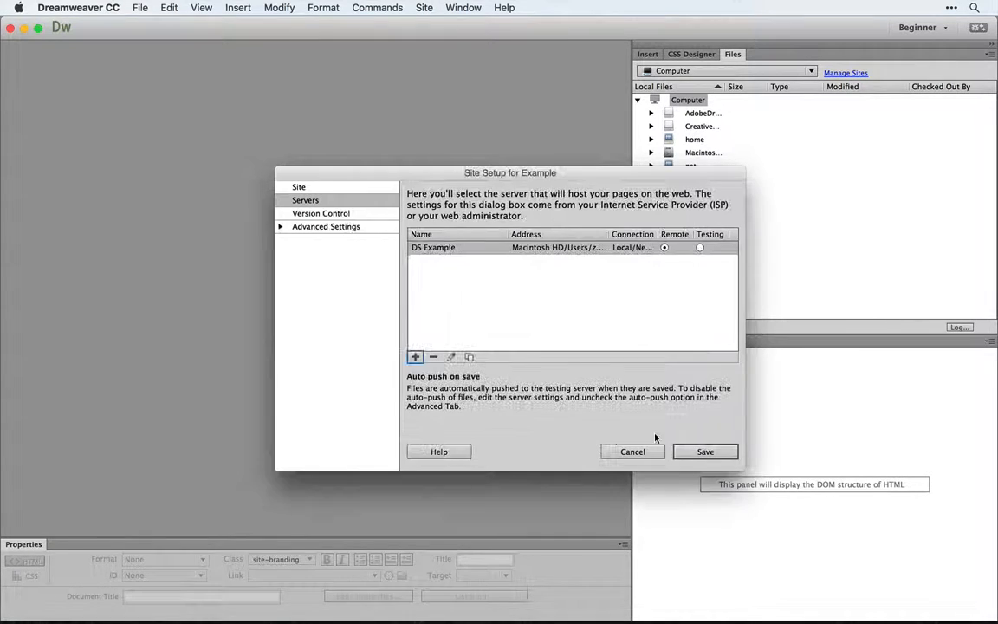
pyautogui.click(705, 451)
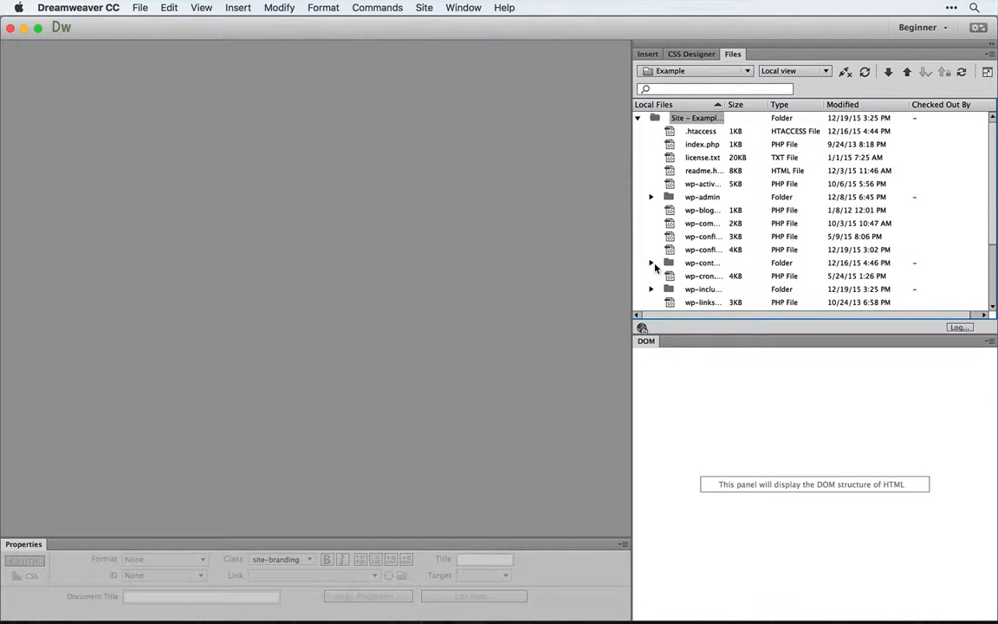
# Expand wp-content > themes > twentysixteen in the Files panel and open header.php for editing.
pyautogui.click(651, 262)
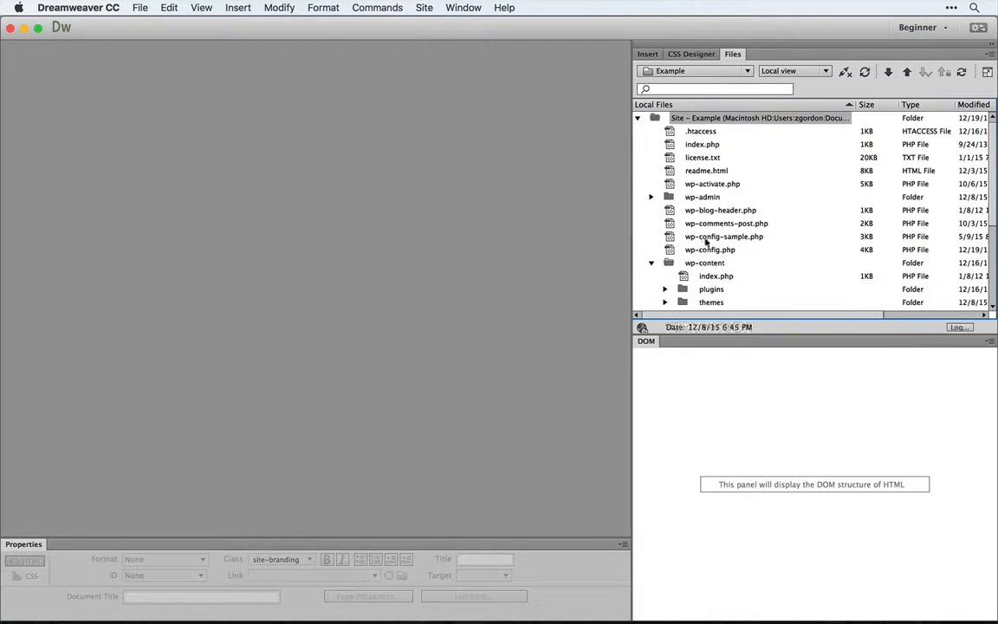
pyautogui.click(651, 262)
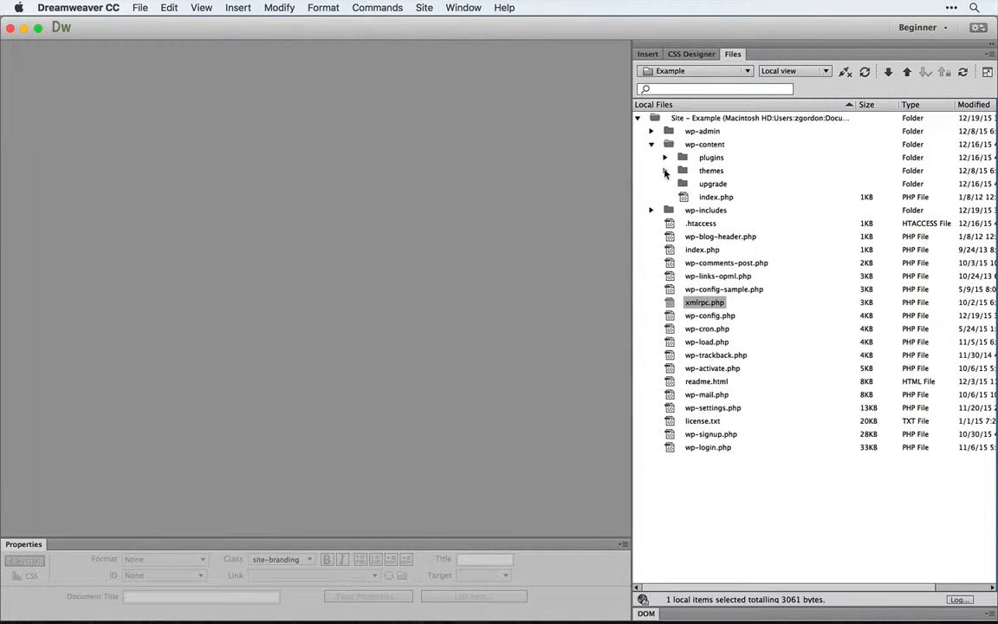
pyautogui.click(665, 171)
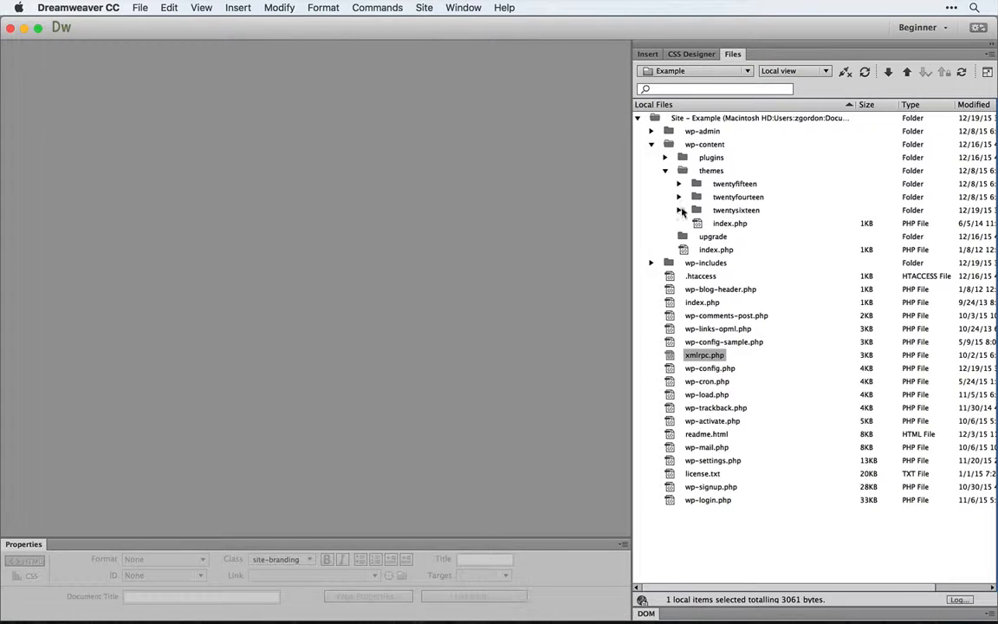
pyautogui.click(680, 210)
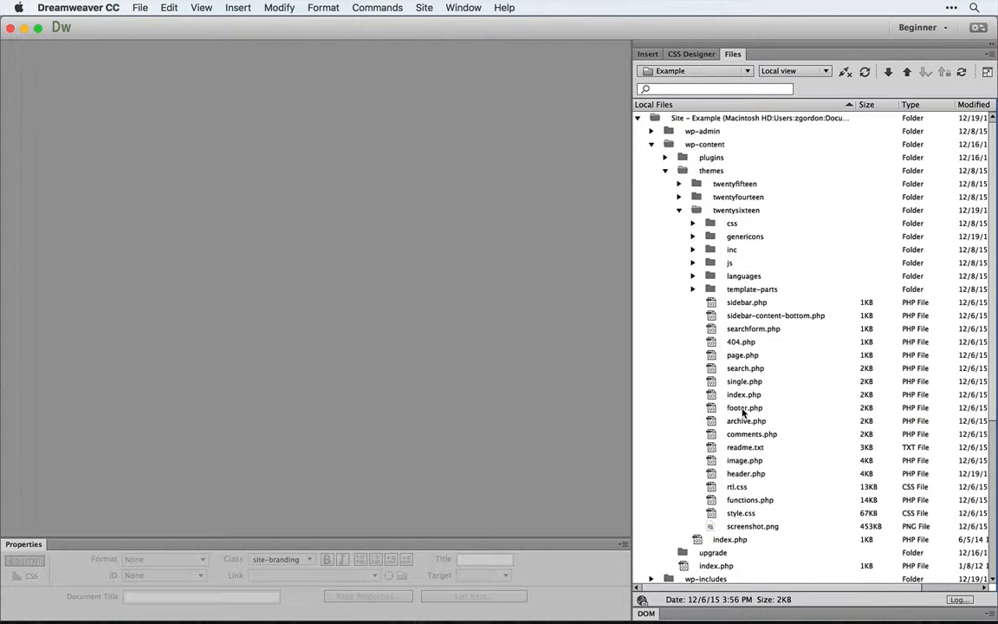
pyautogui.click(746, 472)
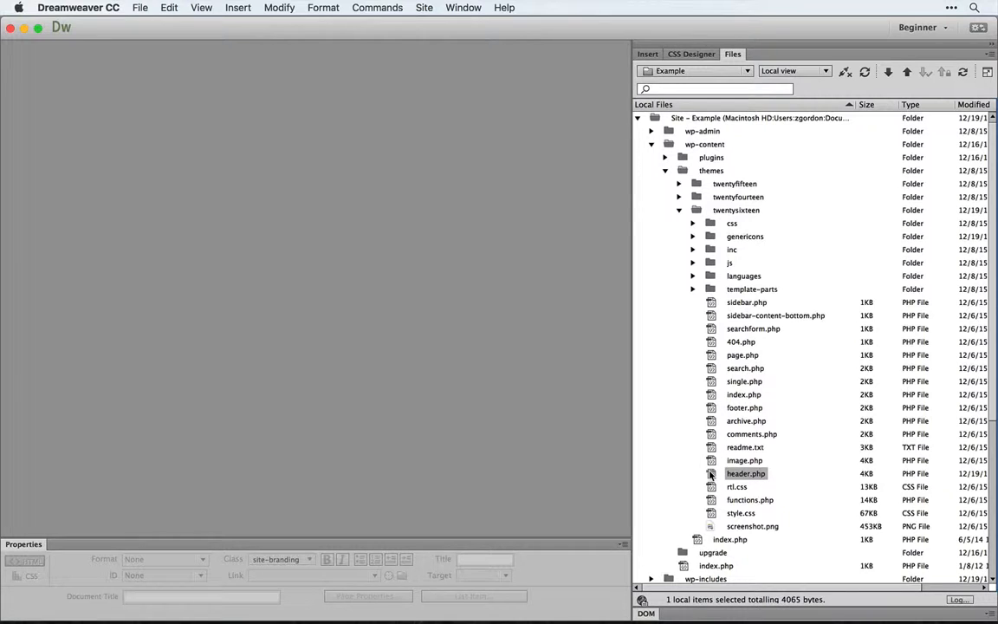
pyautogui.doubleClick(746, 473)
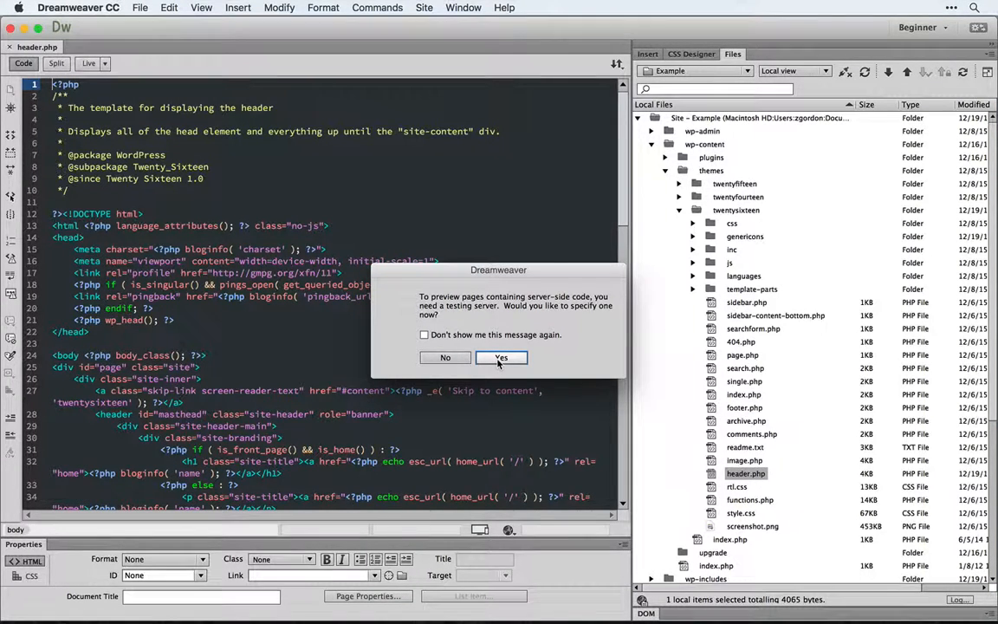
# Accept the testing-server prompt, save DS Example as the testing server and switch header.php to Live view.
pyautogui.click(501, 358)
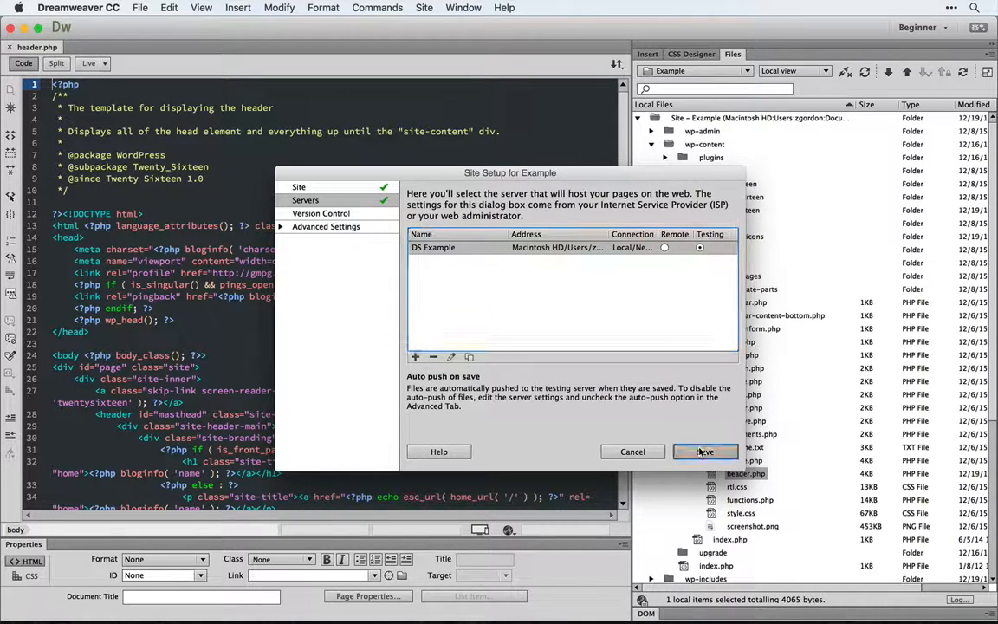
pyautogui.click(705, 451)
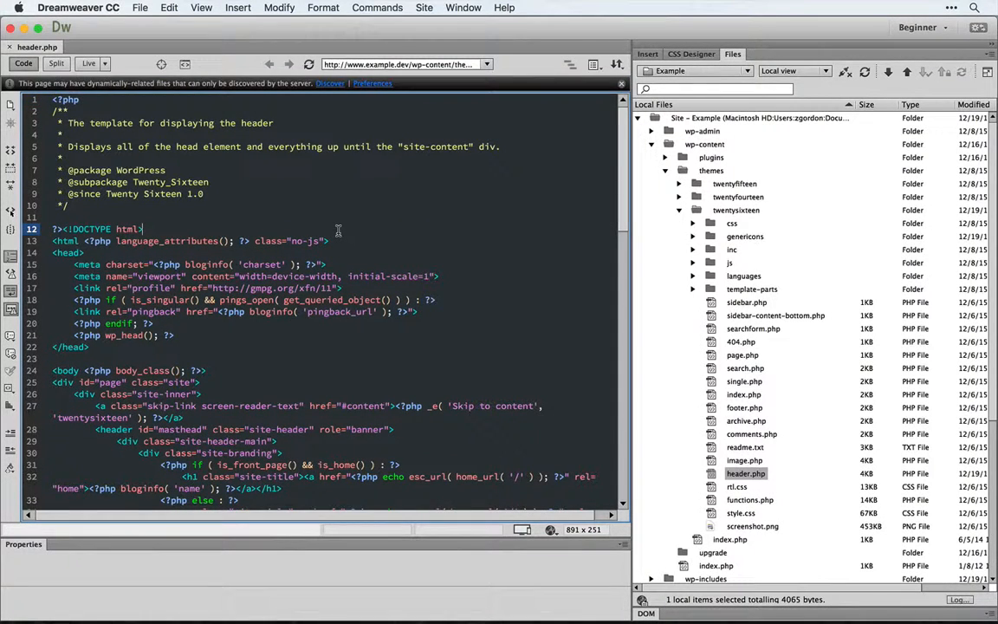
pyautogui.click(87, 64)
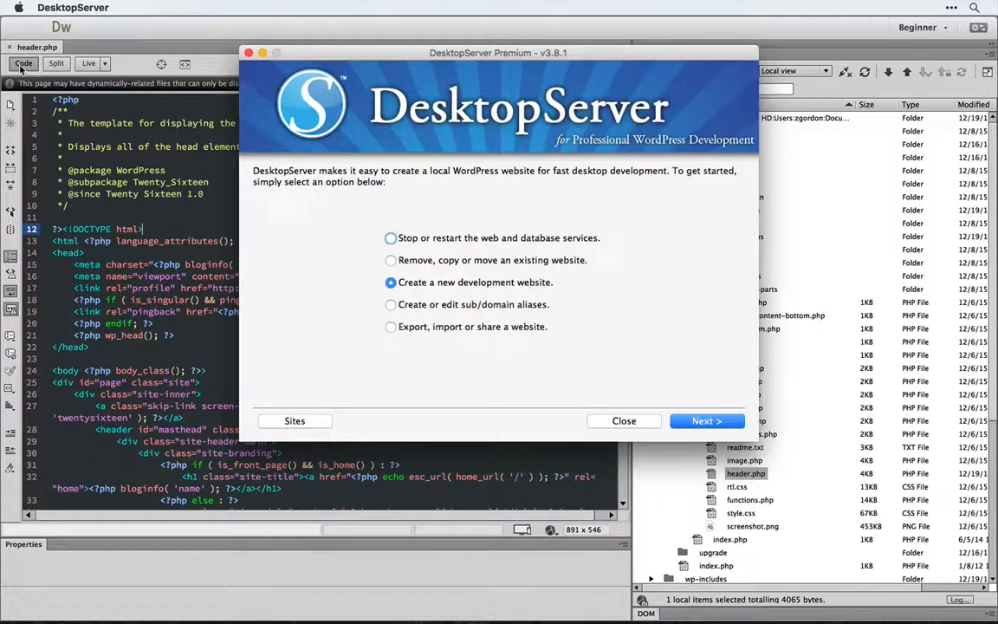
# Restart DesktopServer's web and database services with the Dreamweaver Support plugin ticked, then close DesktopServer.
pyautogui.click(391, 238)
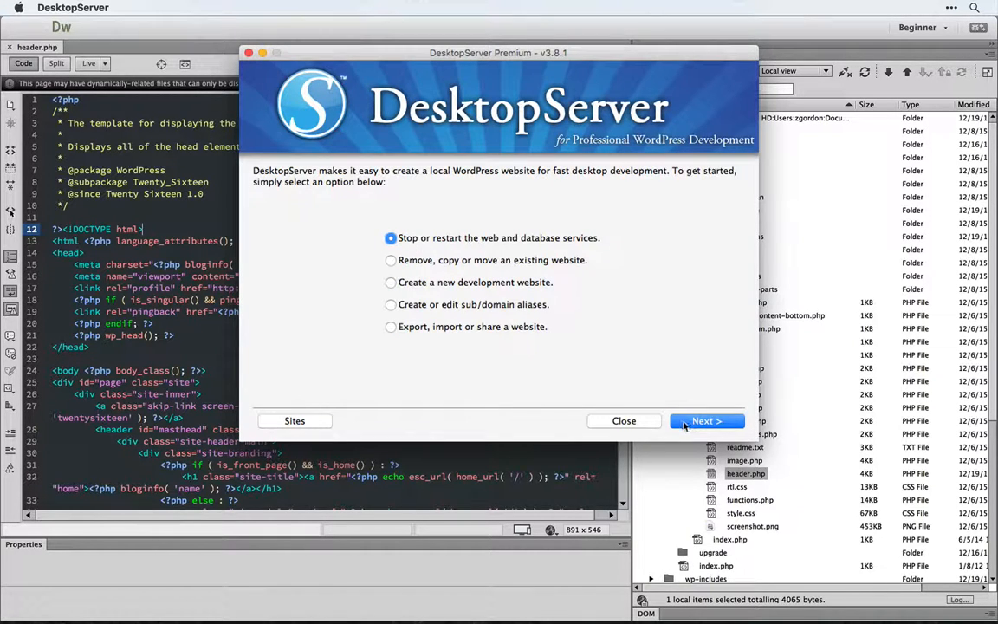
pyautogui.click(706, 420)
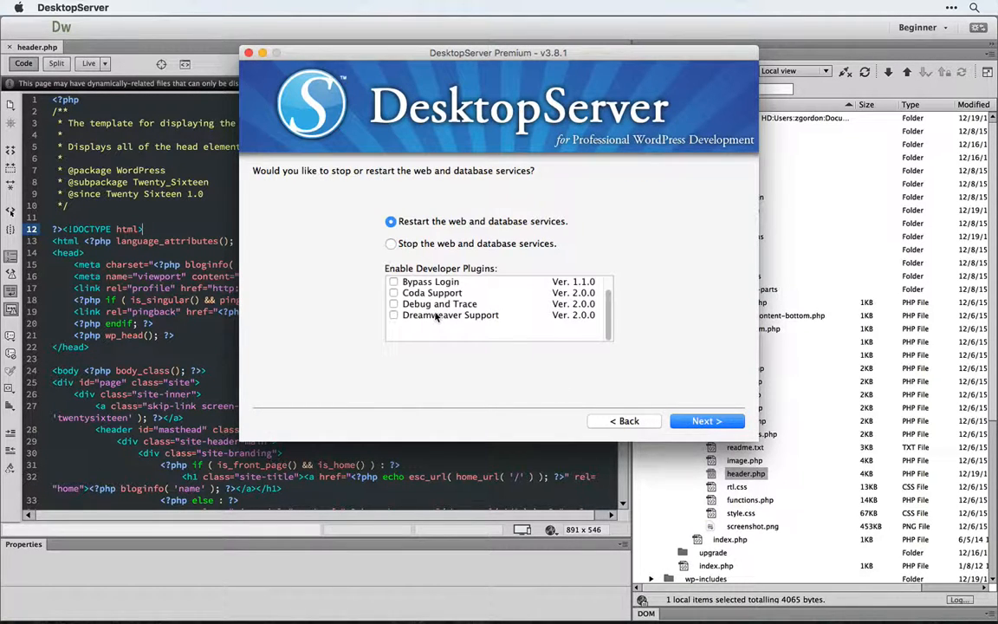
pyautogui.click(394, 314)
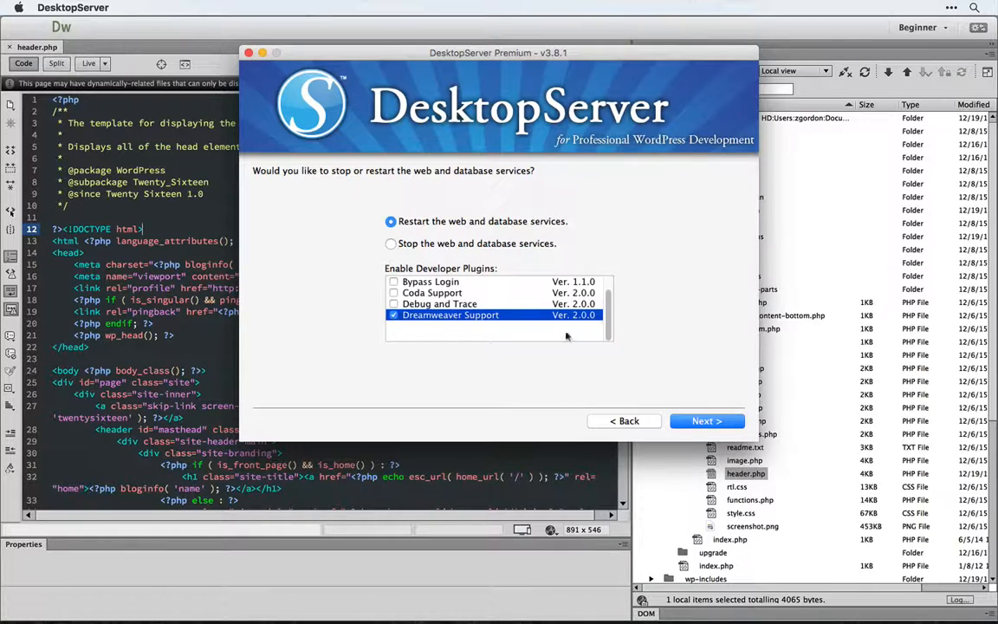
pyautogui.click(705, 420)
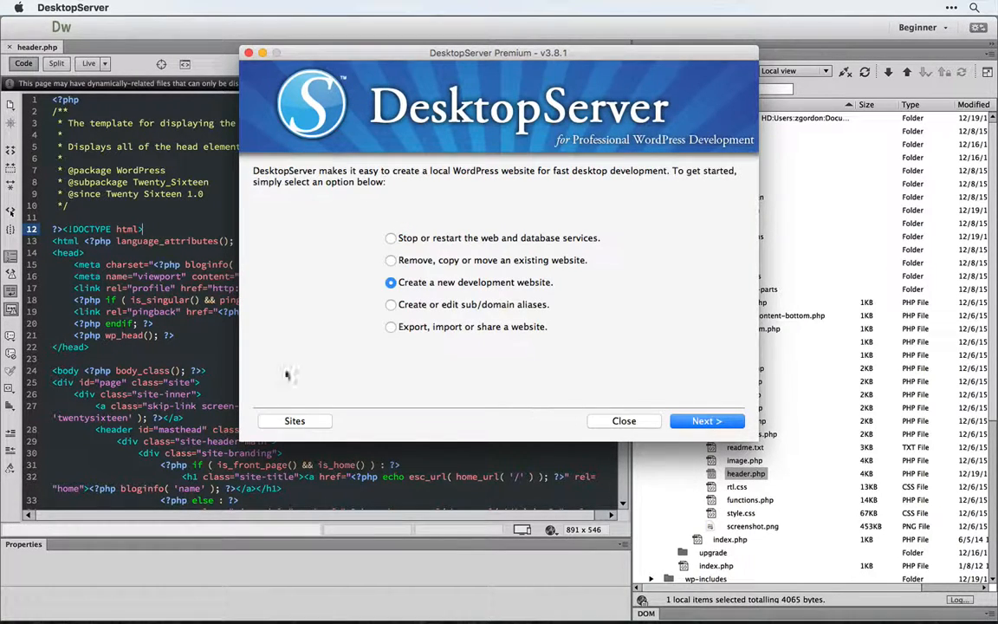
pyautogui.click(623, 420)
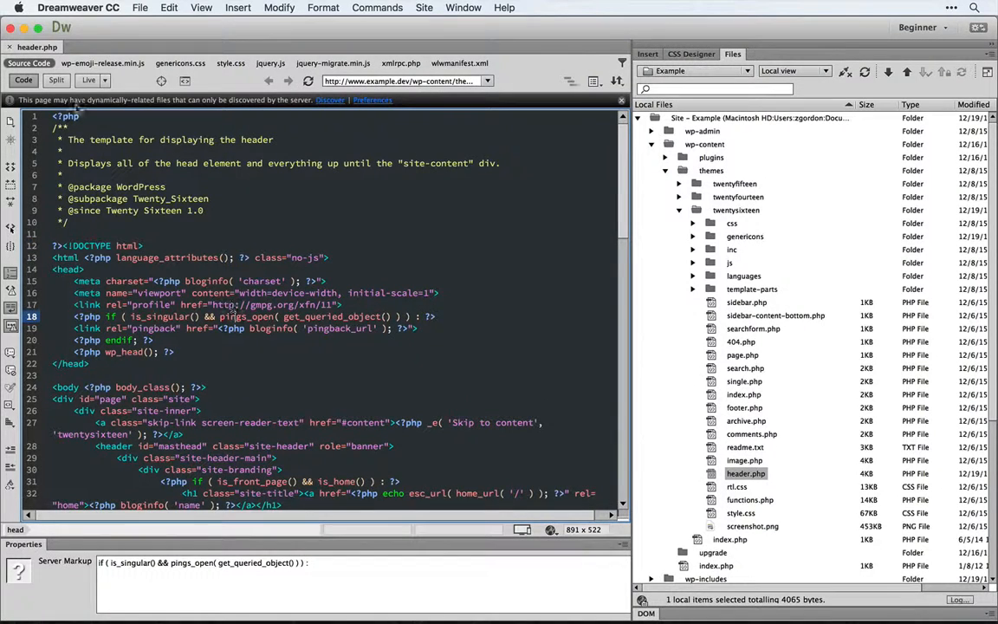
pyautogui.click(88, 80)
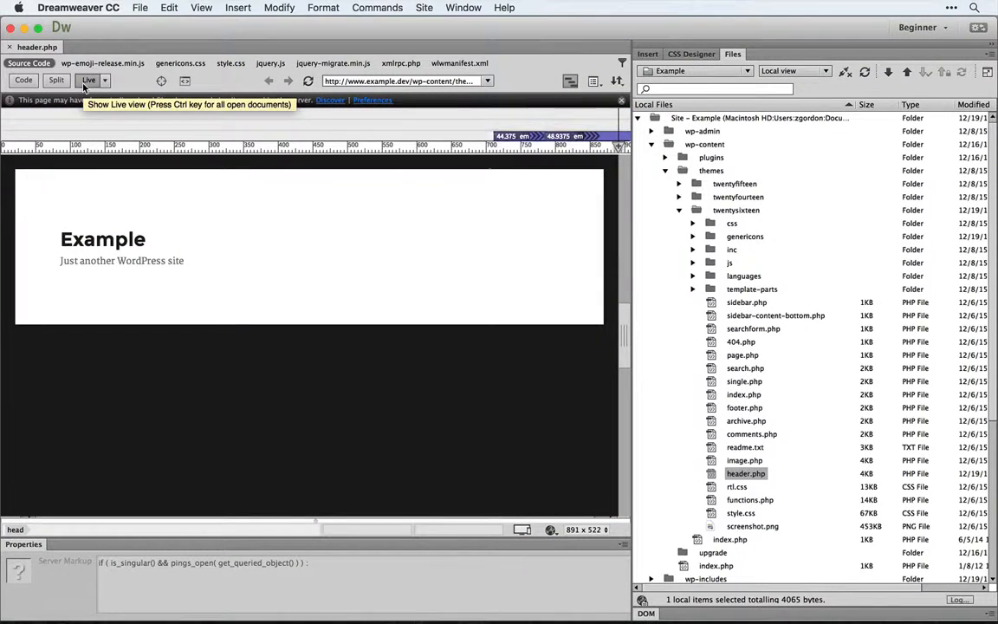
pyautogui.moveTo(149, 261)
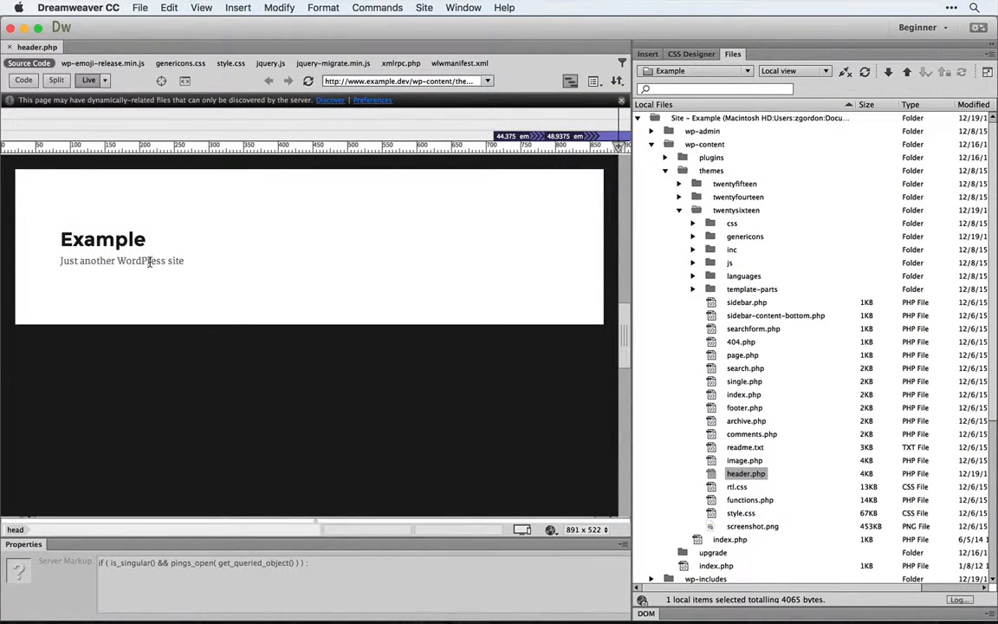
pyautogui.click(23, 80)
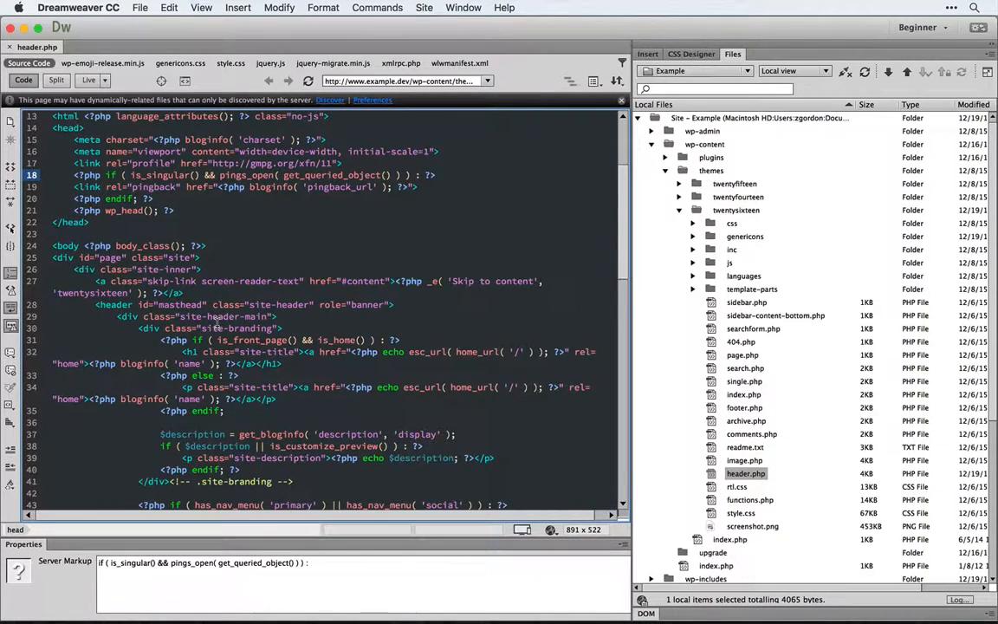
# Insert <?php echo "Hello!" ?> on a new line in the site-branding div and see Hello! rendered above the title live.
pyautogui.press('Return')
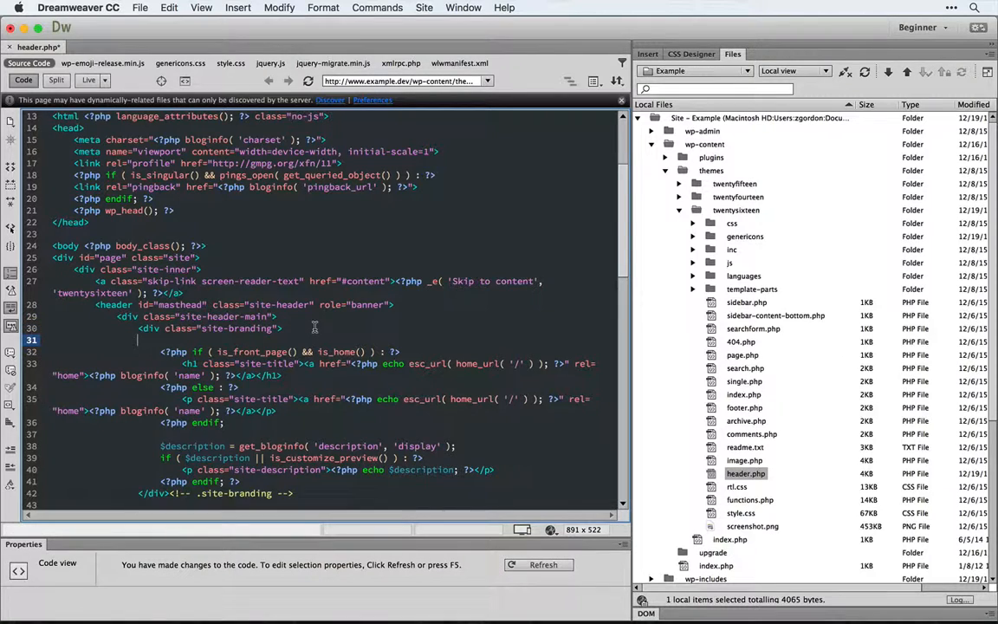
pyautogui.write('<?php')
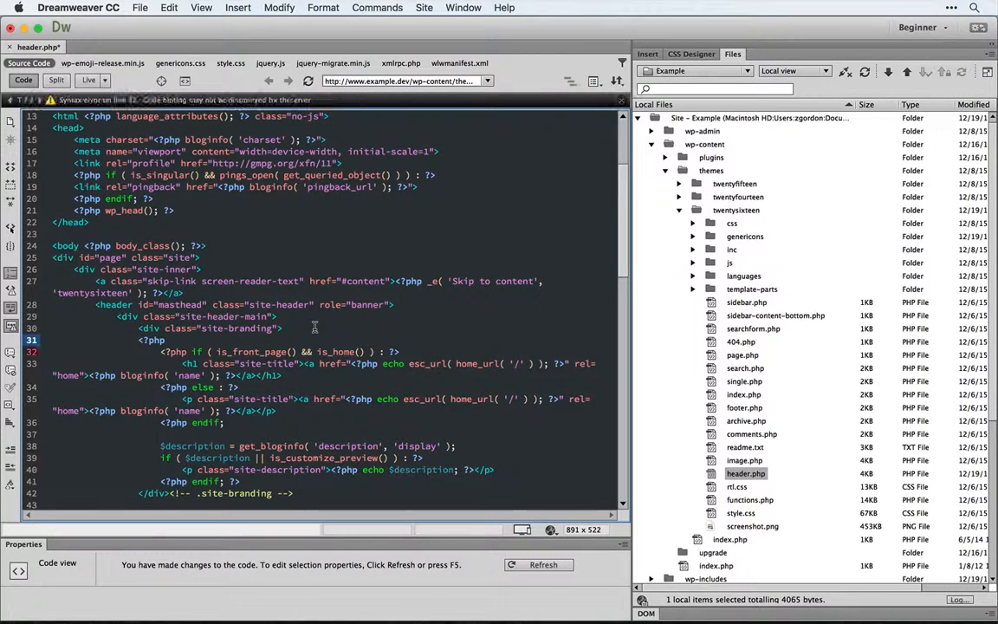
pyautogui.write('echo')
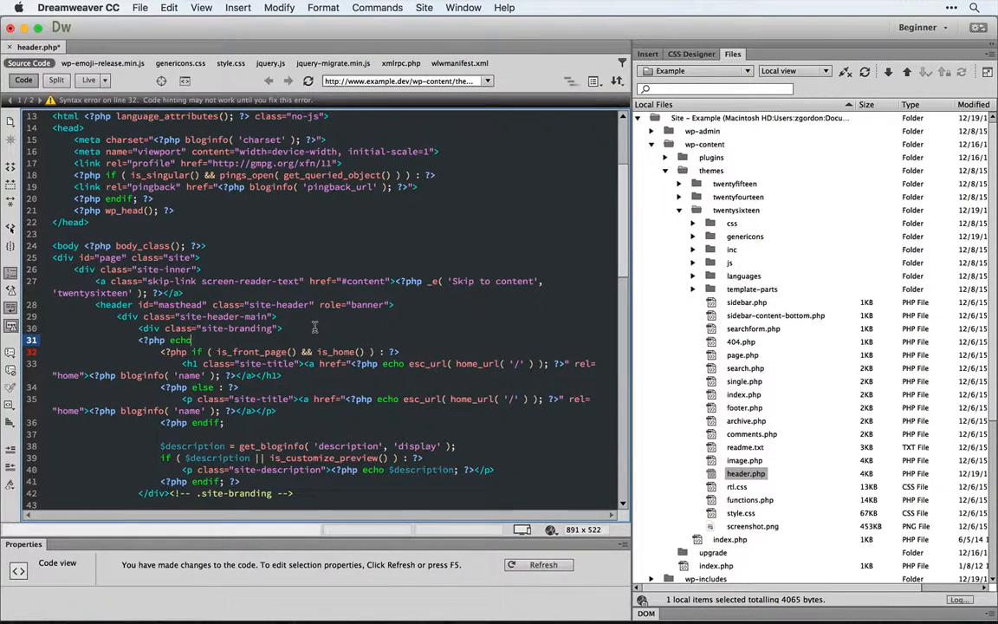
pyautogui.write('"')
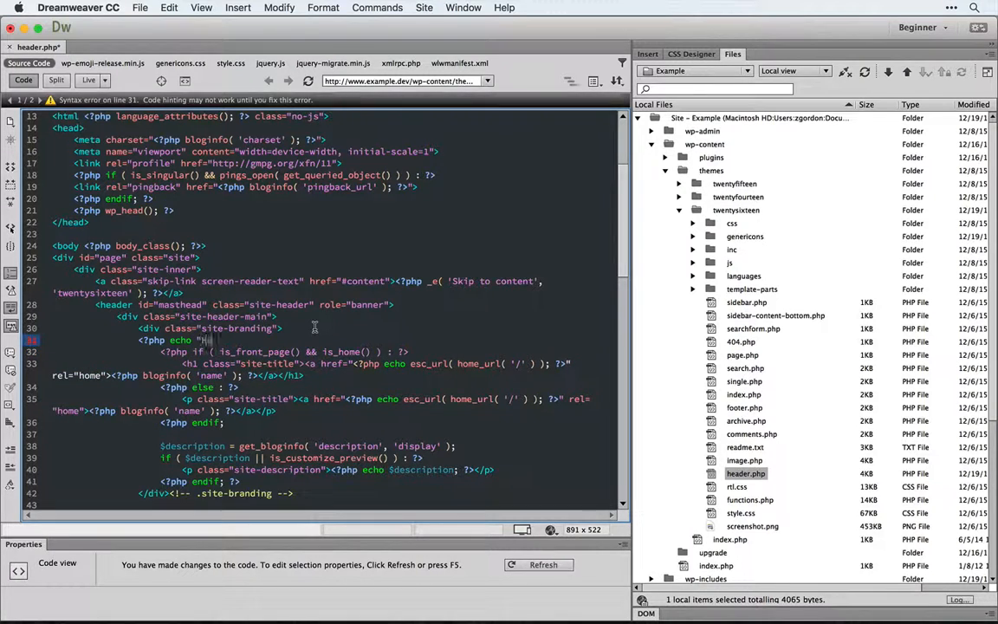
pyautogui.write('Hello!')
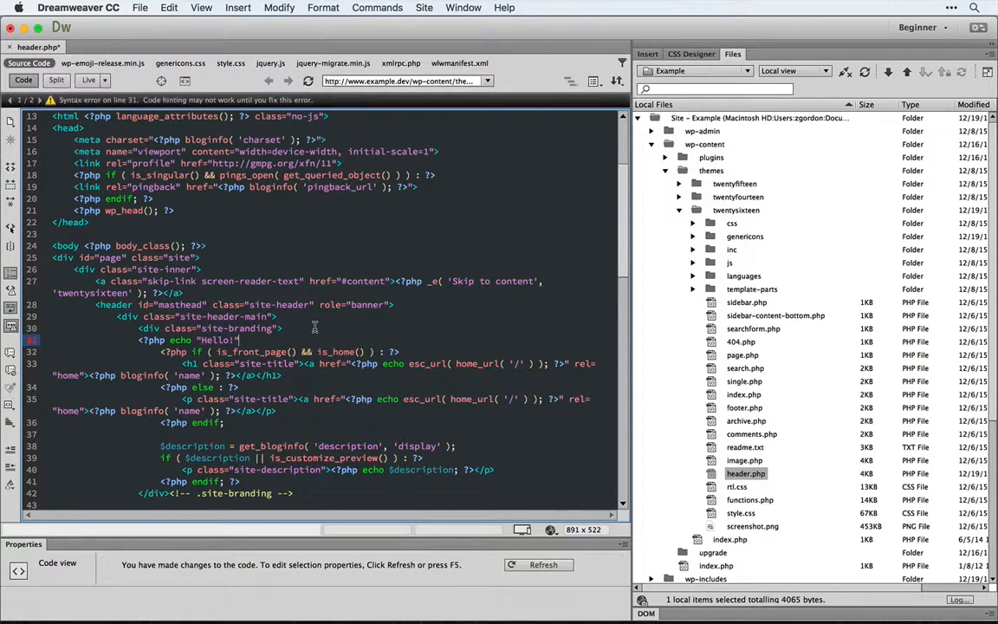
pyautogui.click(87, 63)
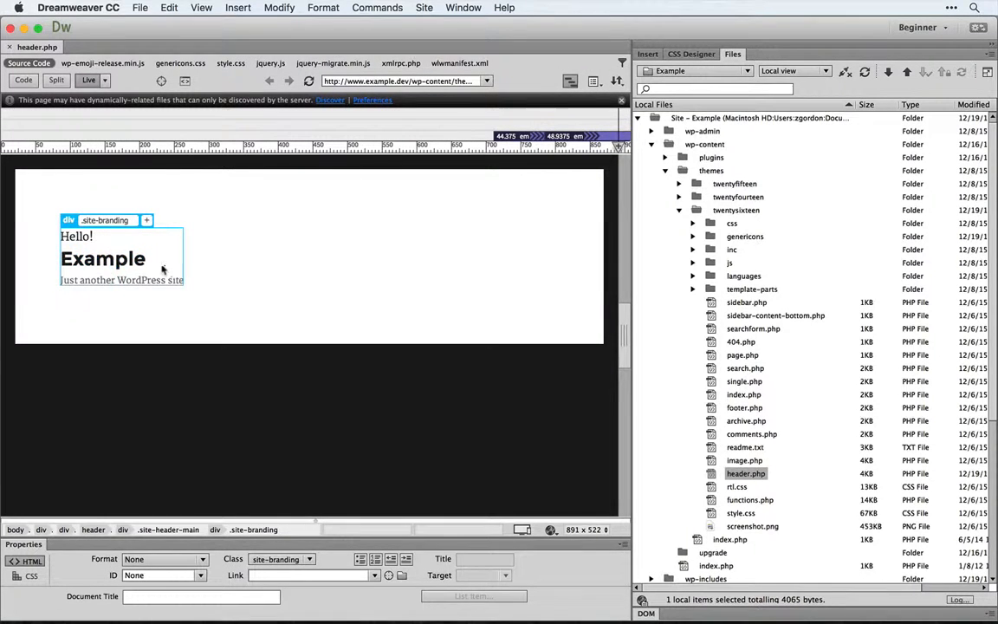
# Delete the Hello! echo line in code view and re-render the header live showing only Example and its tagline.
pyautogui.click(24, 80)
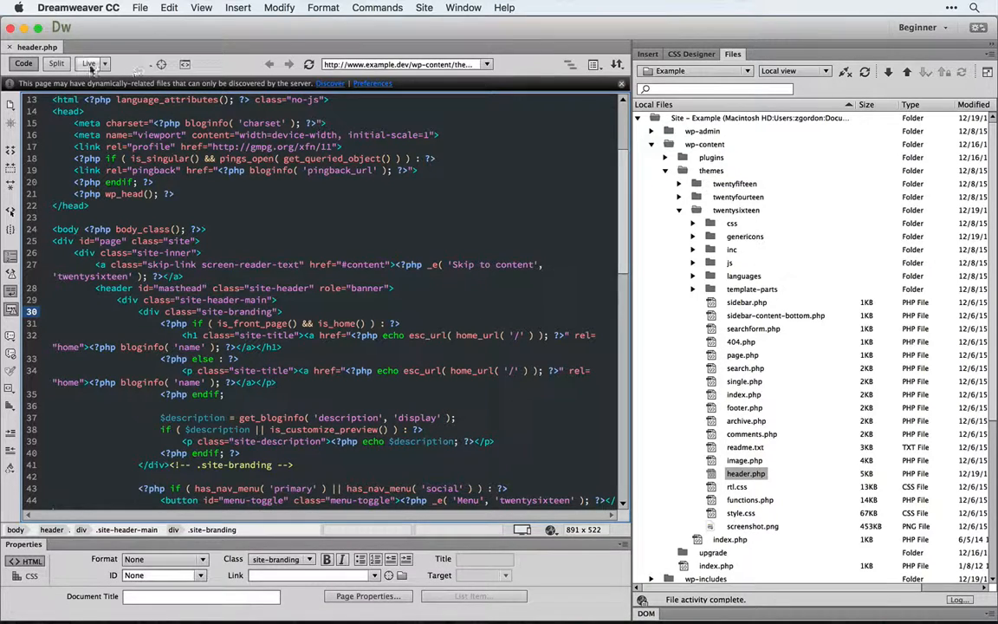
pyautogui.click(88, 63)
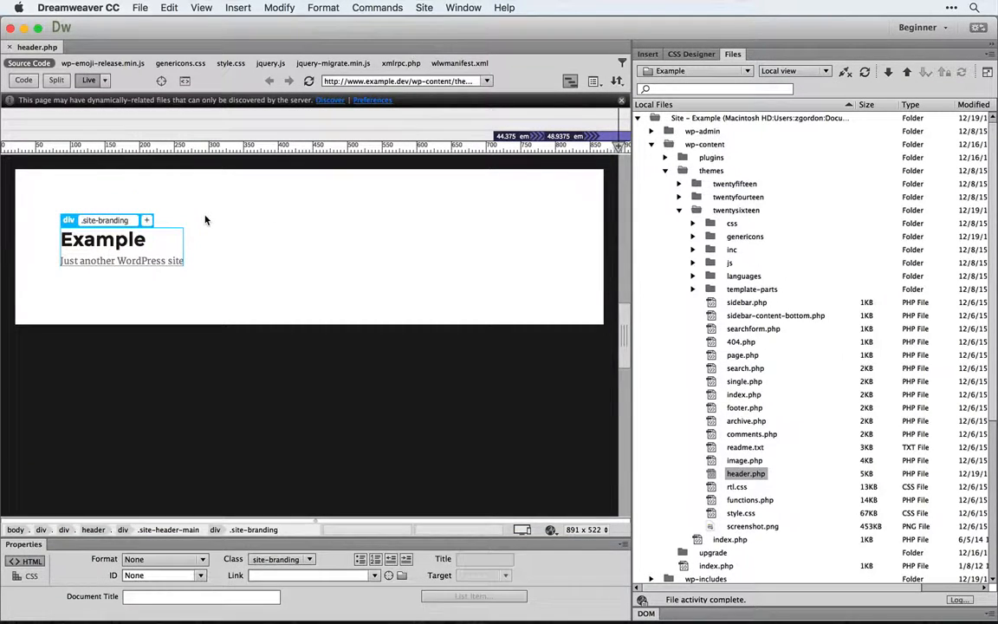